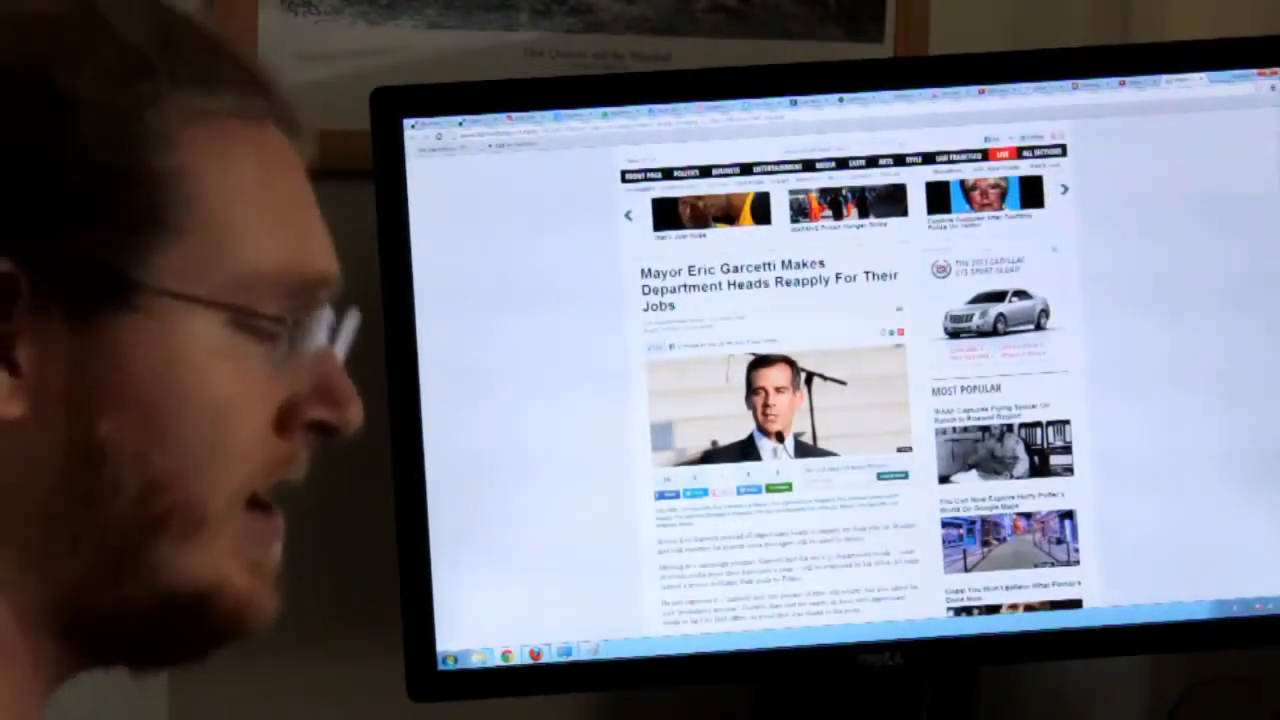
pyautogui.scroll(-3)
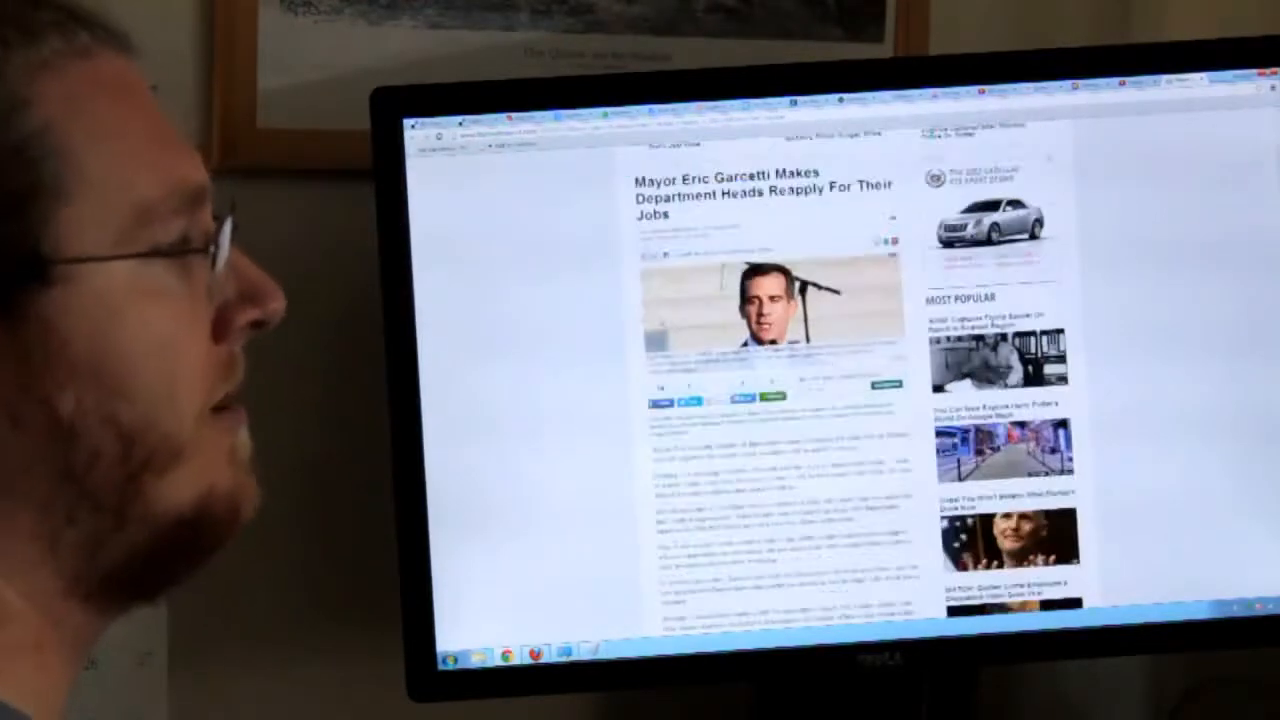
pyautogui.scroll(-3)
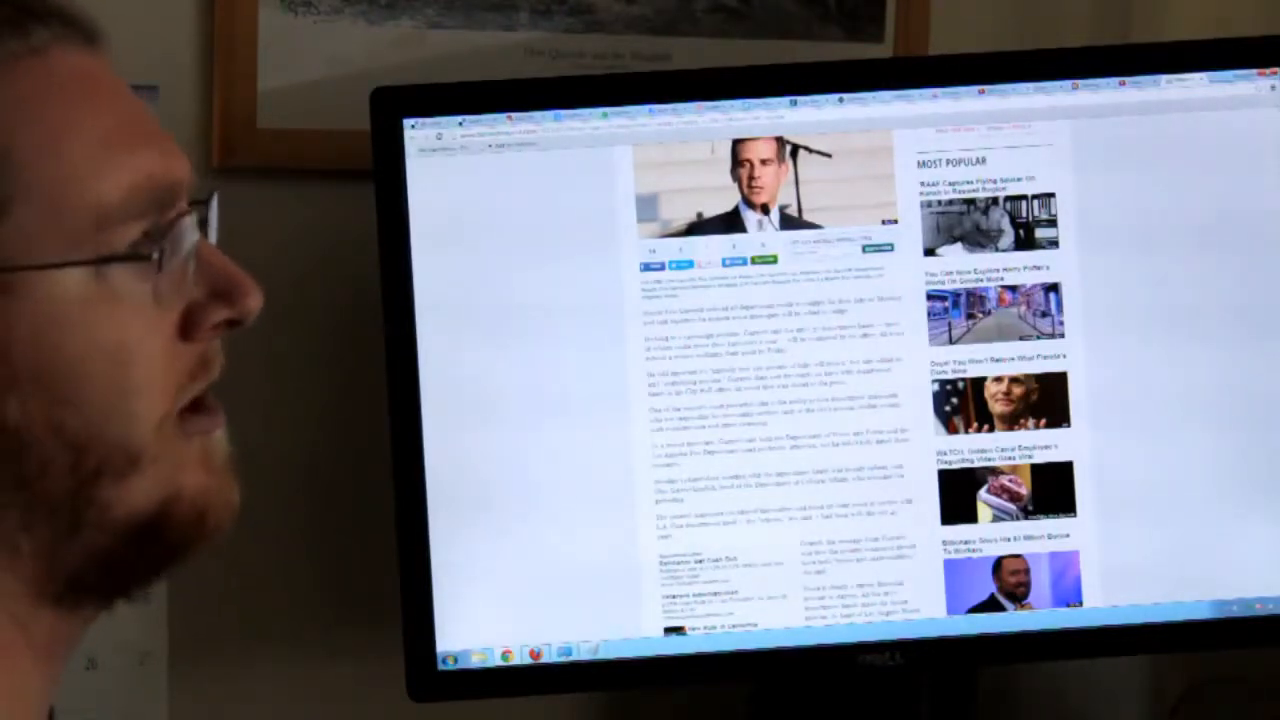
pyautogui.scroll(-3)
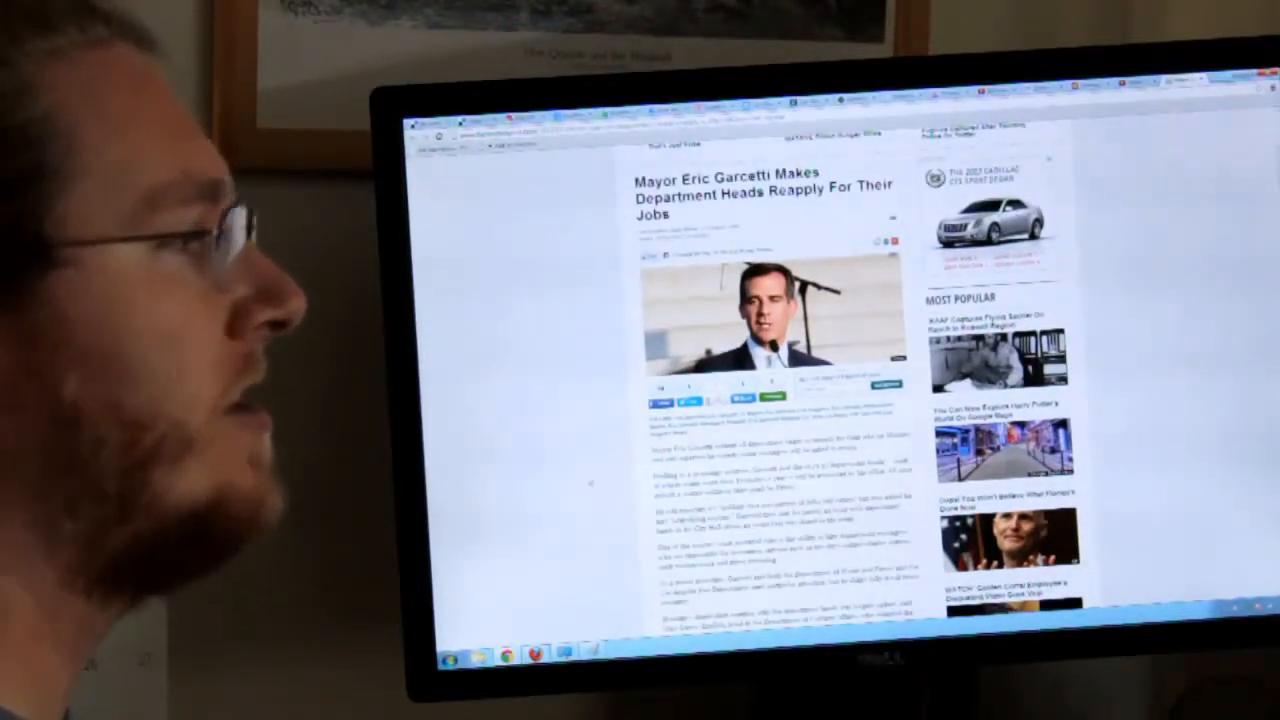
pyautogui.scroll(-3)
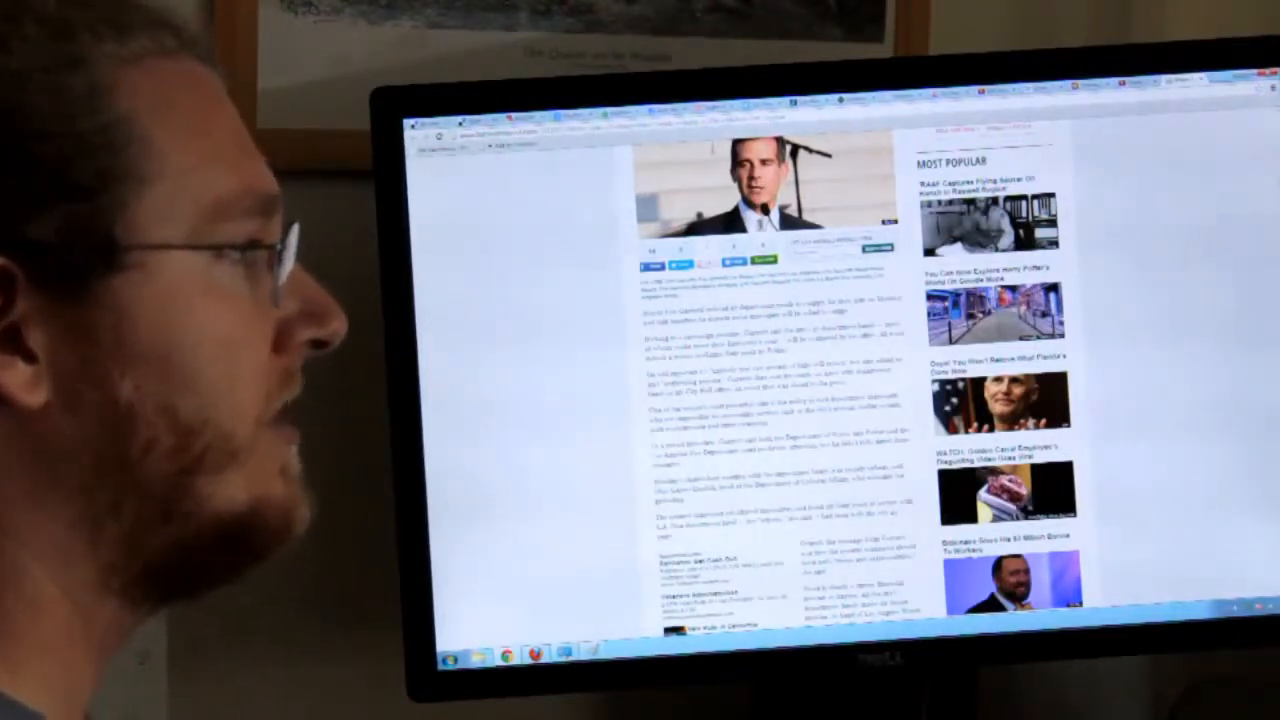
pyautogui.scroll(-3)
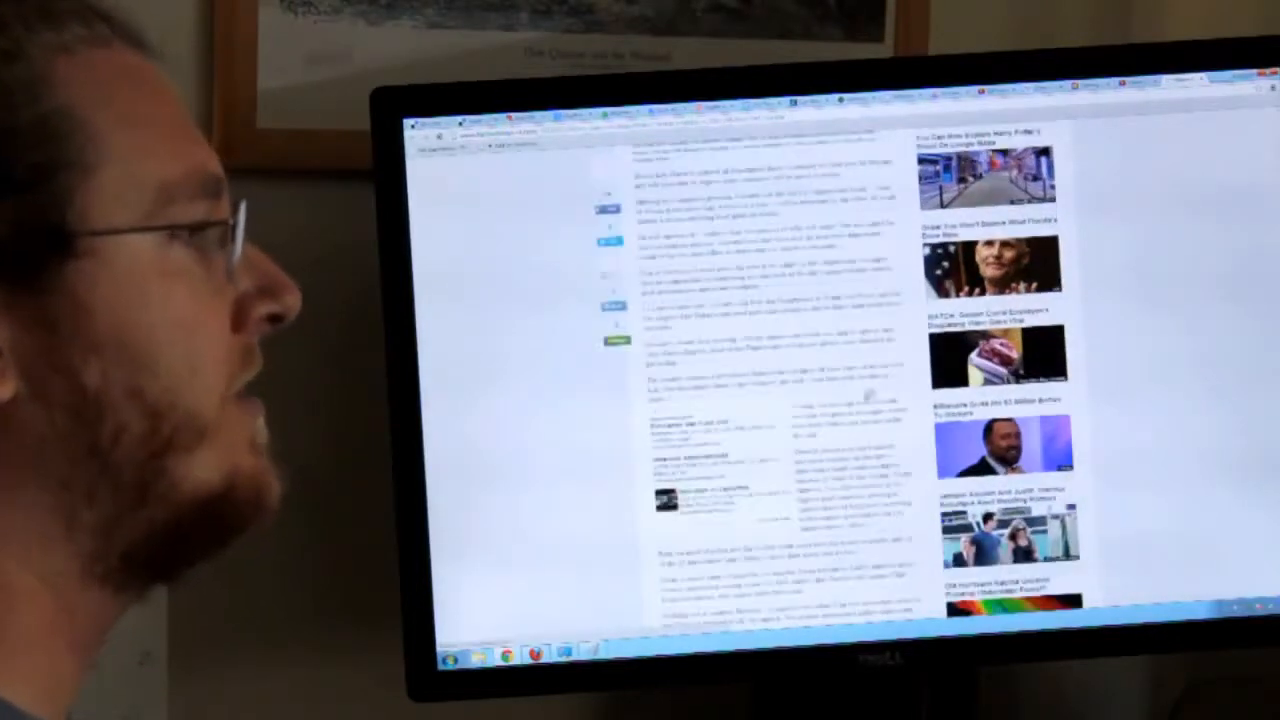
pyautogui.scroll(-3)
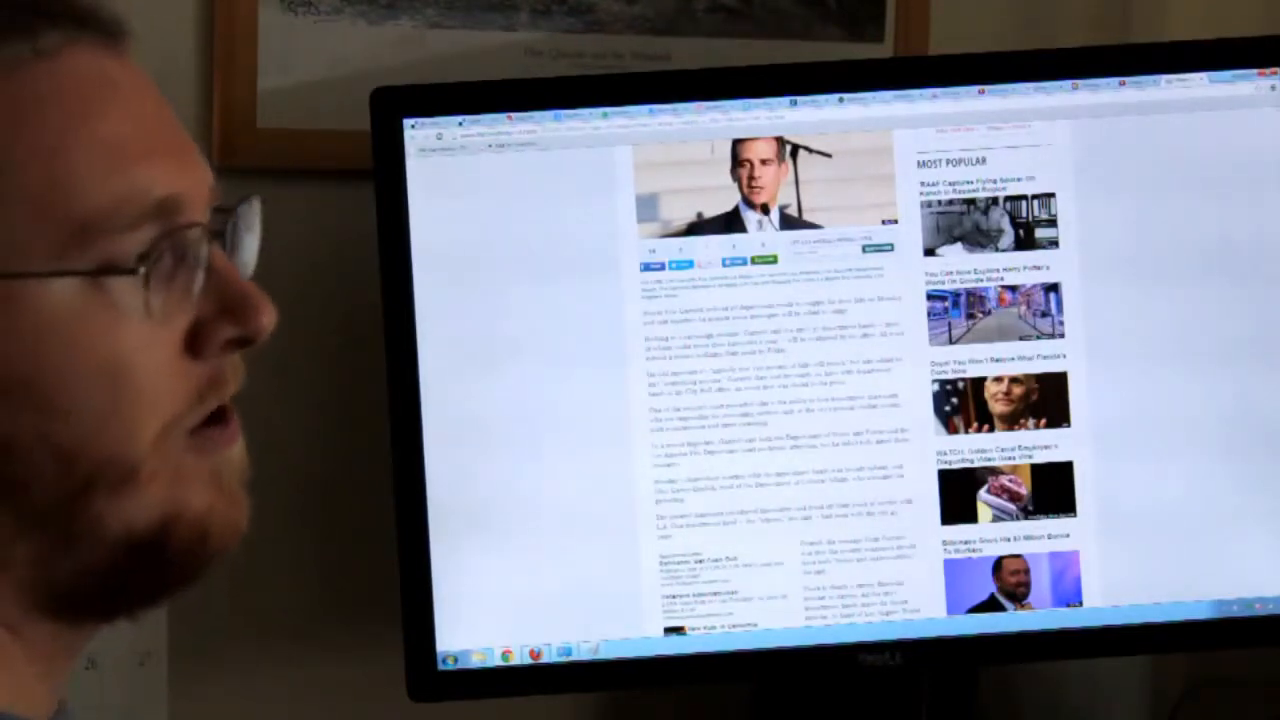
pyautogui.scroll(-3)
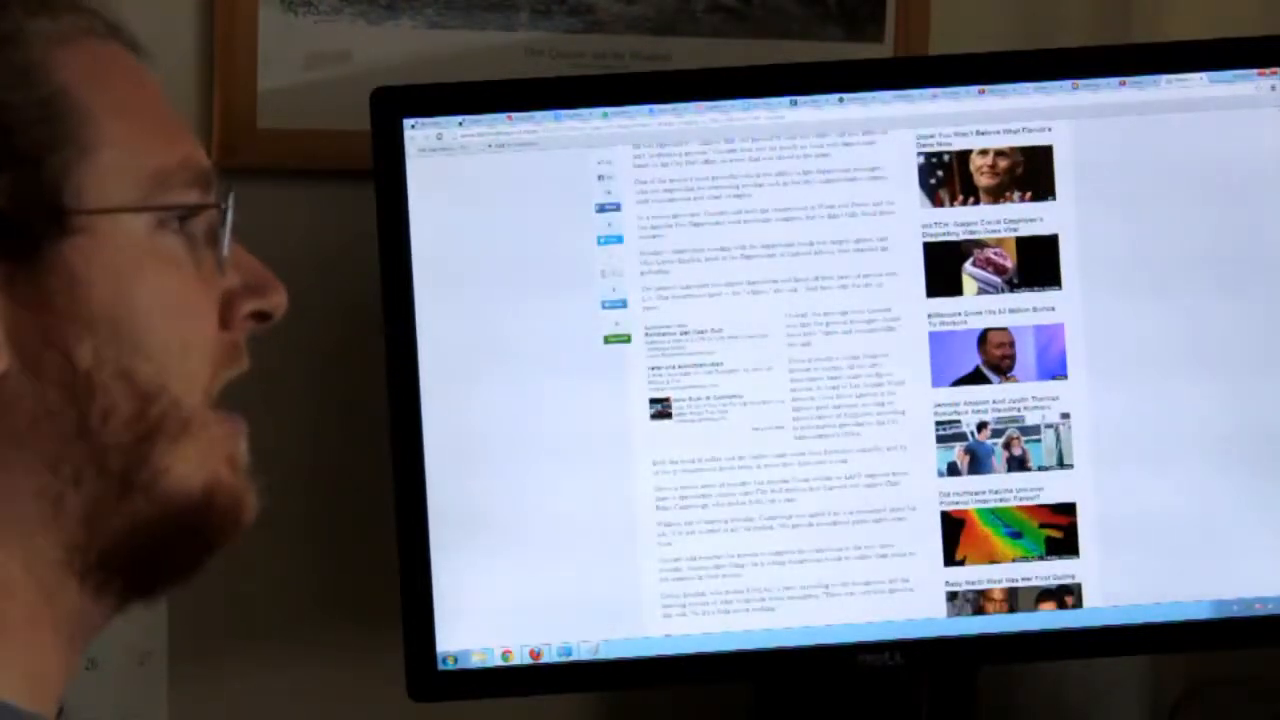
pyautogui.scroll(3)
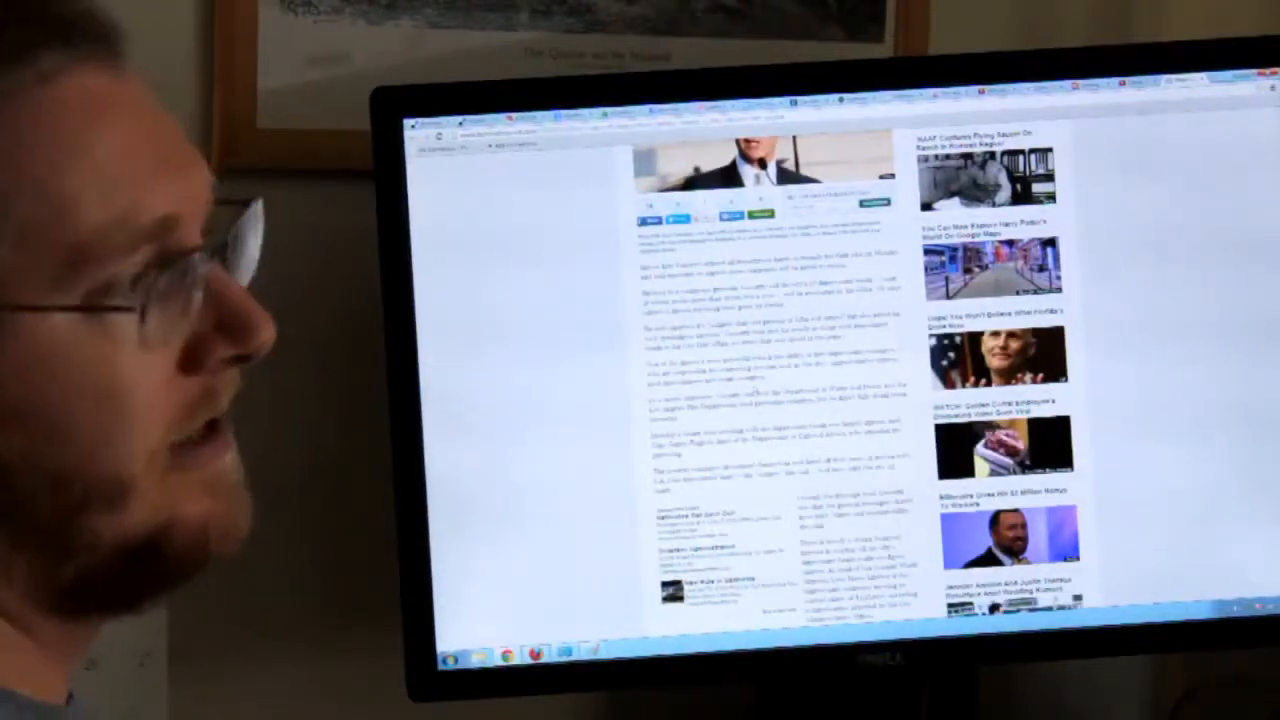
pyautogui.scroll(-3)
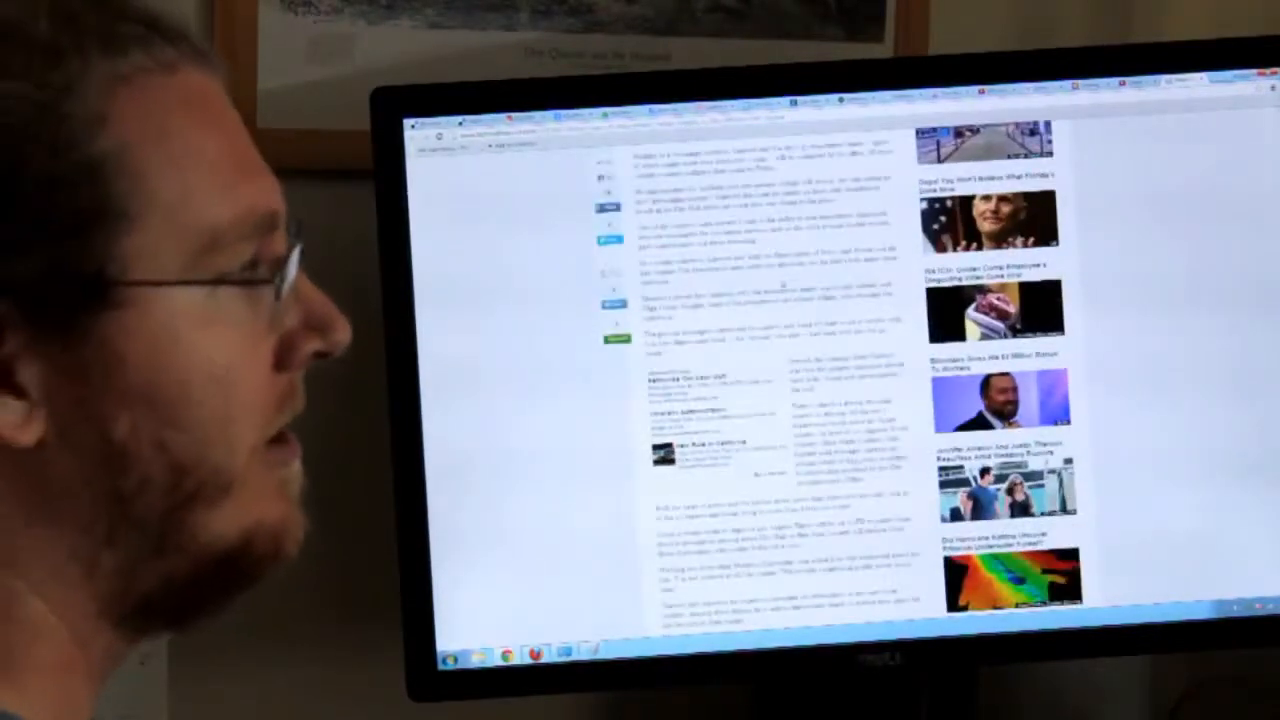
pyautogui.scroll(-3)
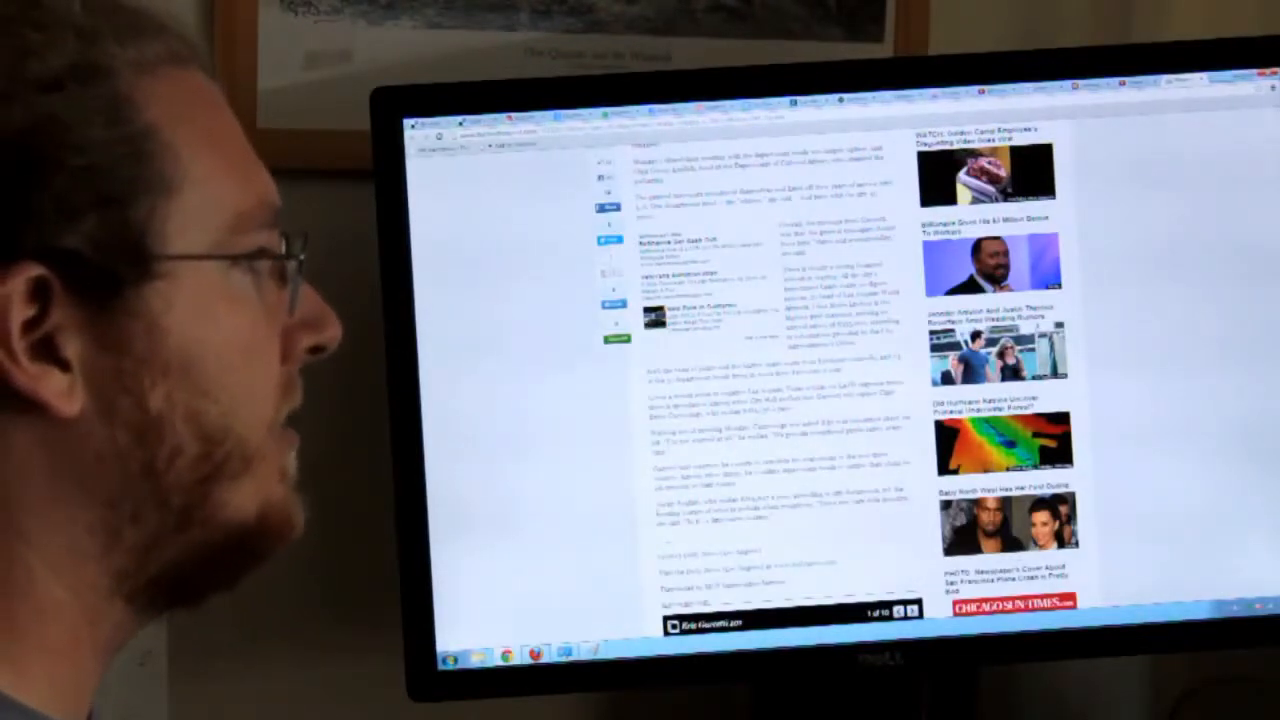
pyautogui.scroll(3)
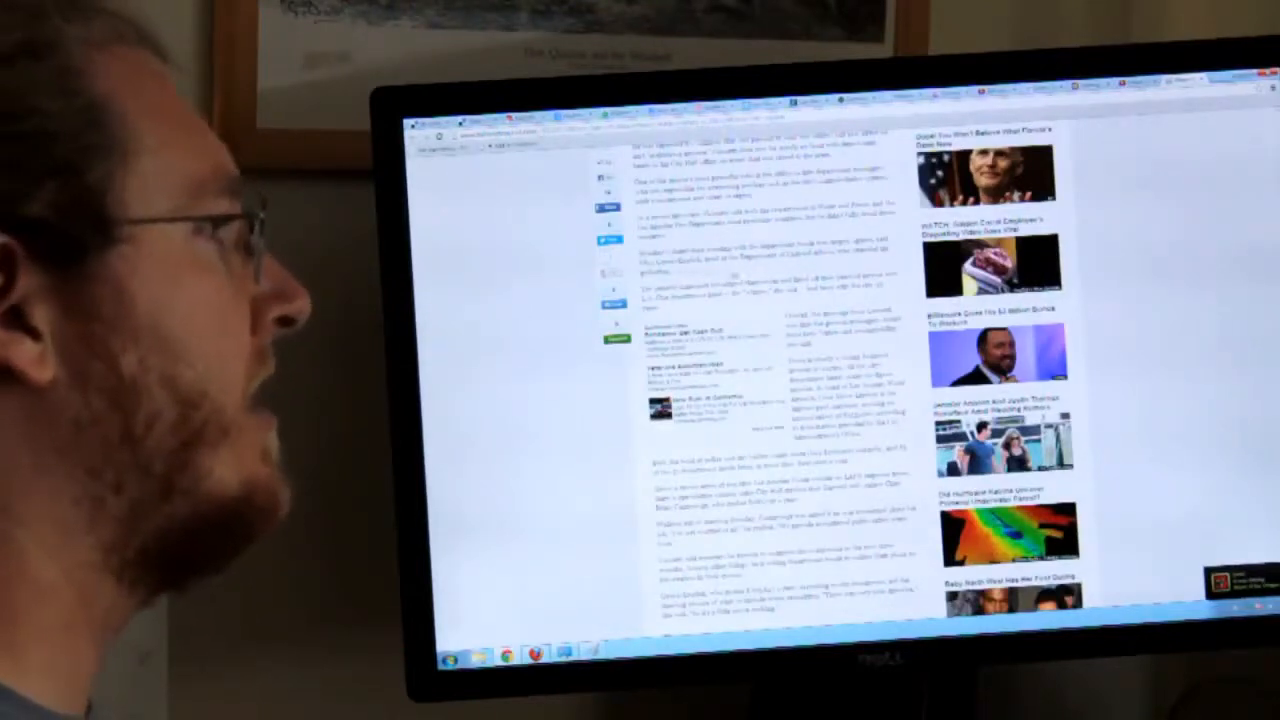
pyautogui.scroll(-3)
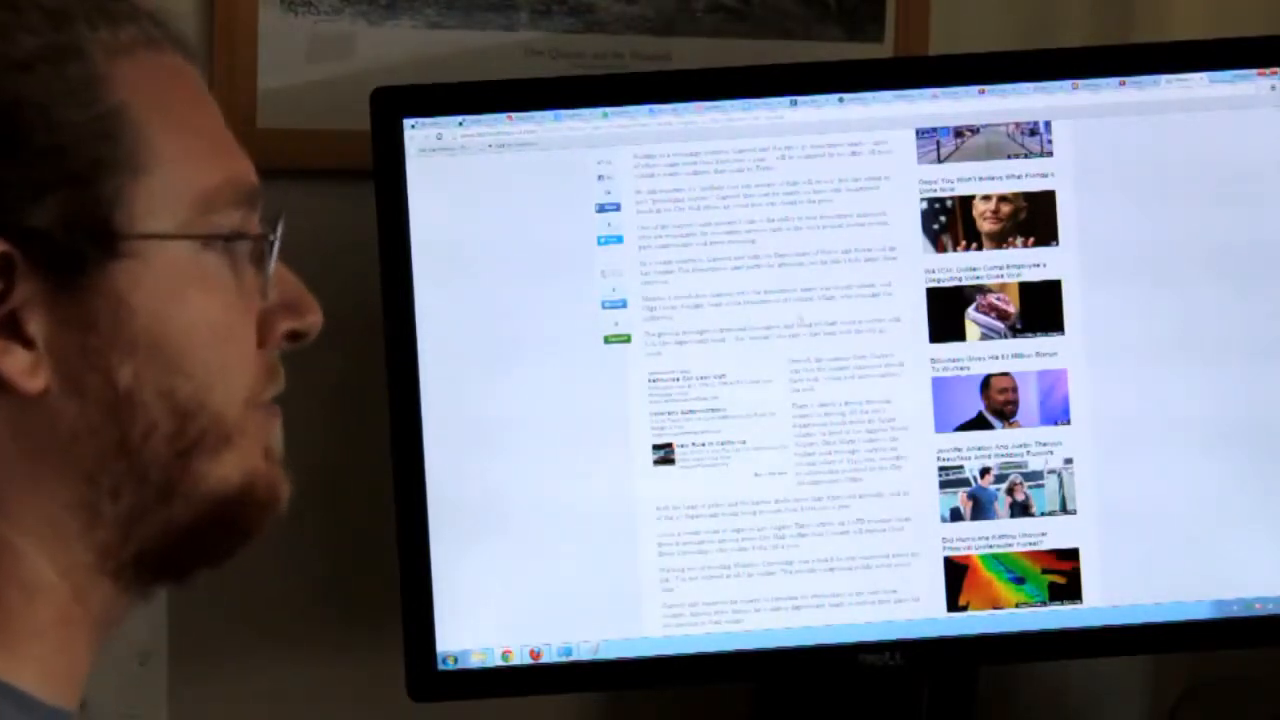
pyautogui.scroll(-3)
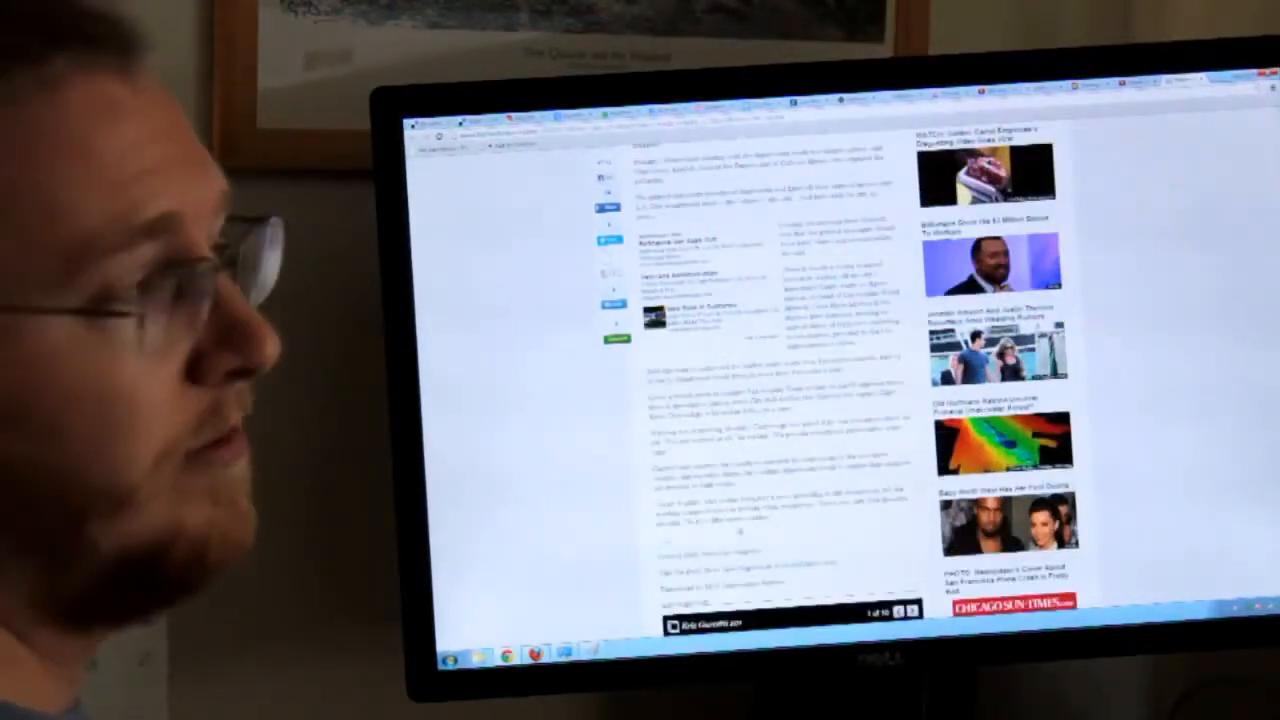
pyautogui.scroll(-3)
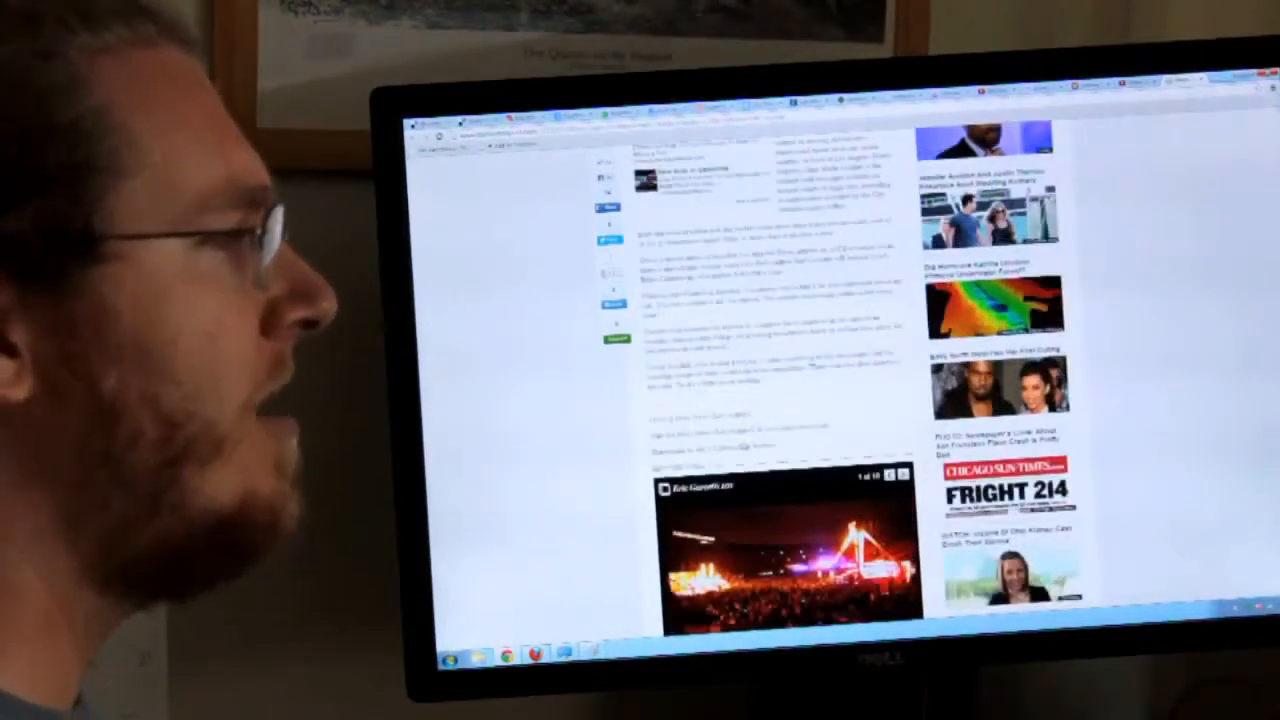